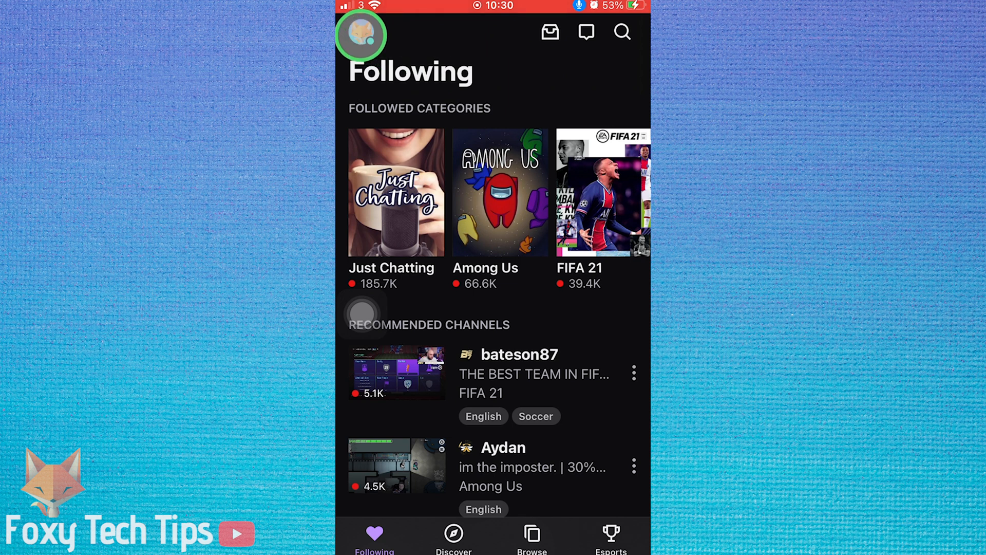
Open the account menu from the profile avatar on the Following screen
click(361, 35)
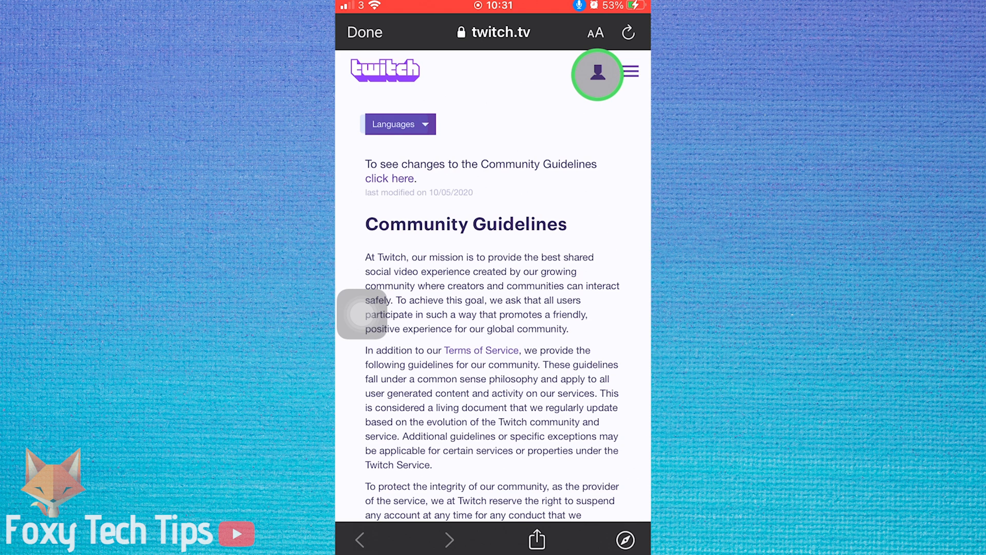
Reach the account settings page via the website's profile menu
click(598, 72)
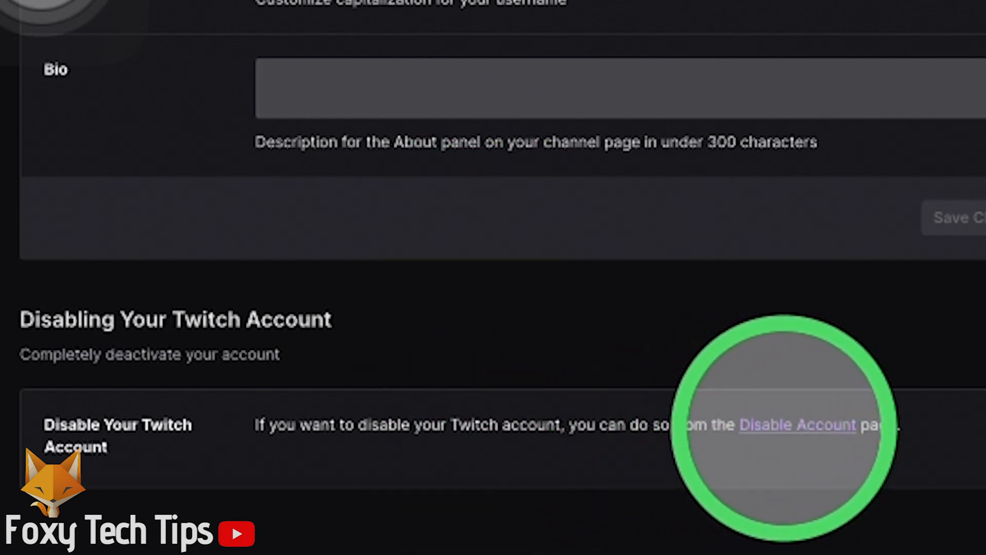
Go to the Disable Account page from the 'Disabling Your Twitch Account' section
click(797, 425)
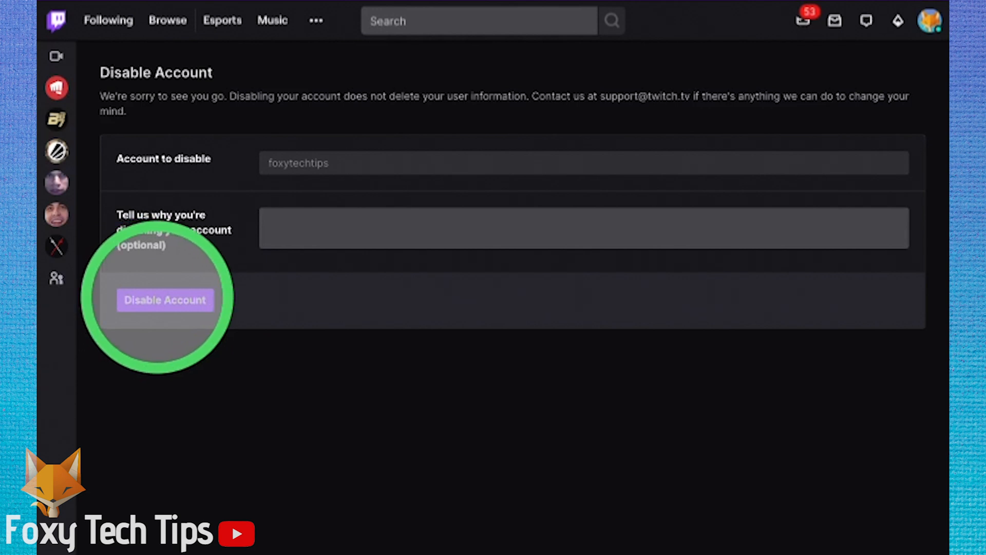
Confirm Disable Account so Twitch shows 'Your account has been disabled'
click(165, 299)
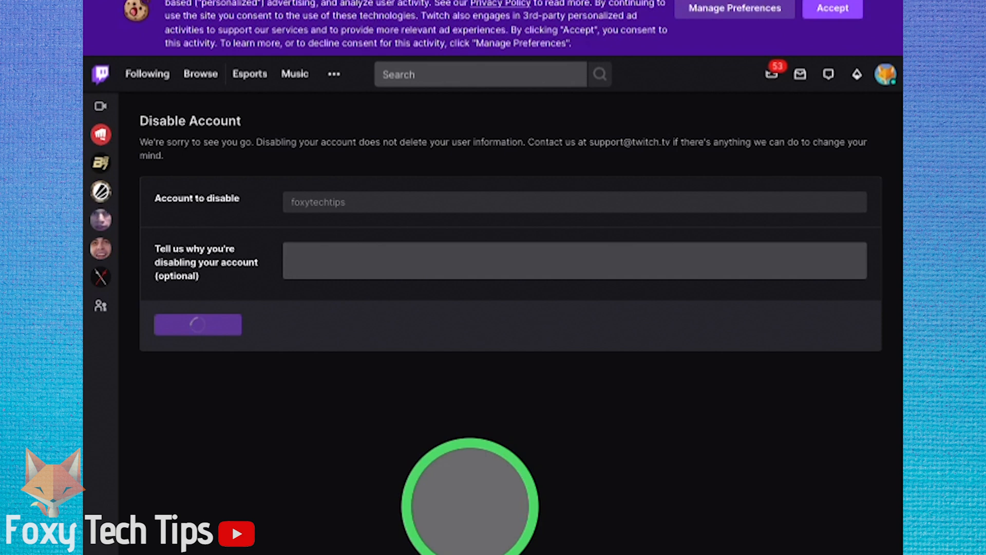
click(197, 323)
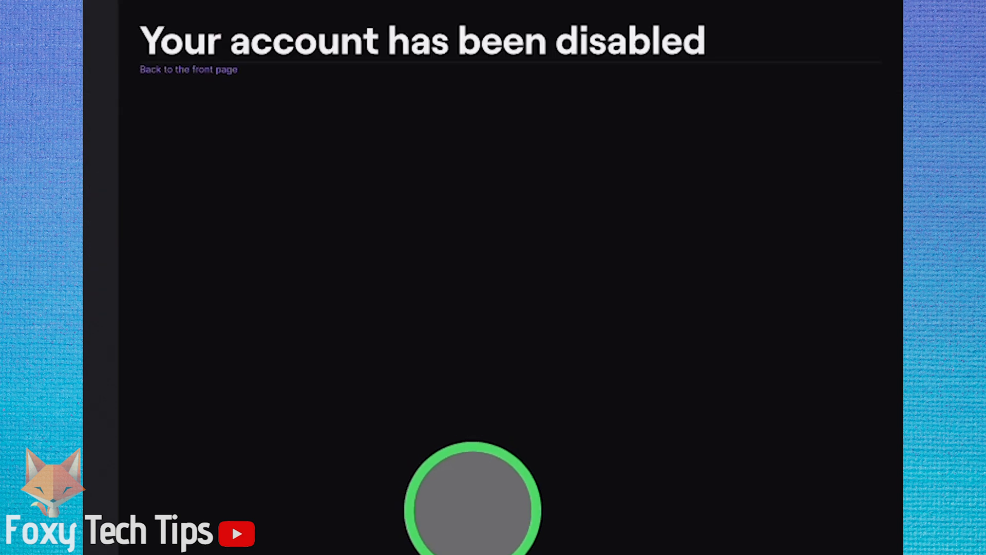